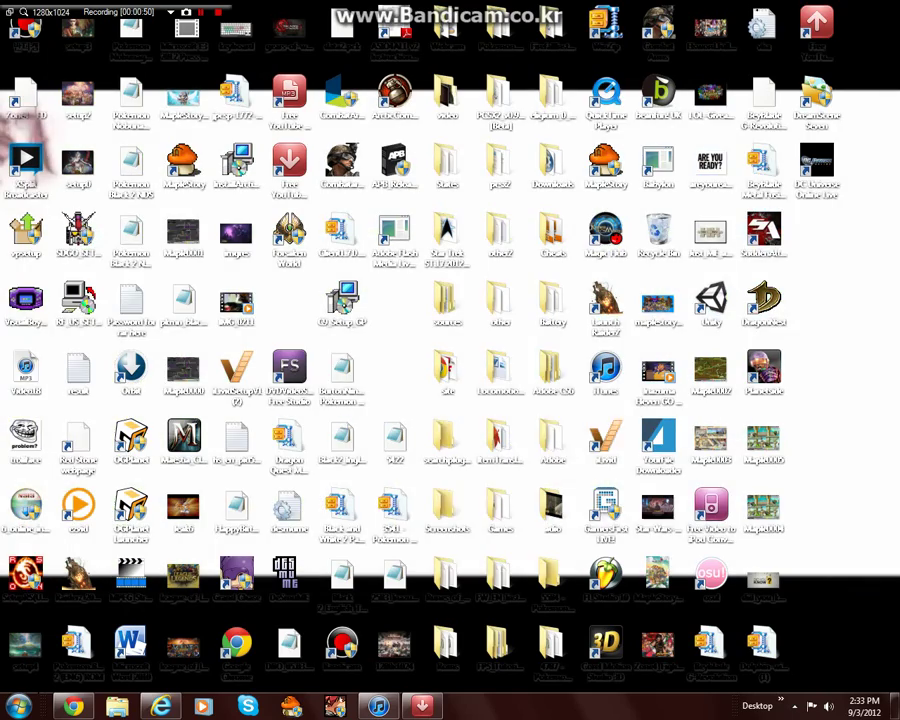
- Apply the anime character image as the desktop wallpaper, replacing the black-and-white backdrop
left_click(186, 12)
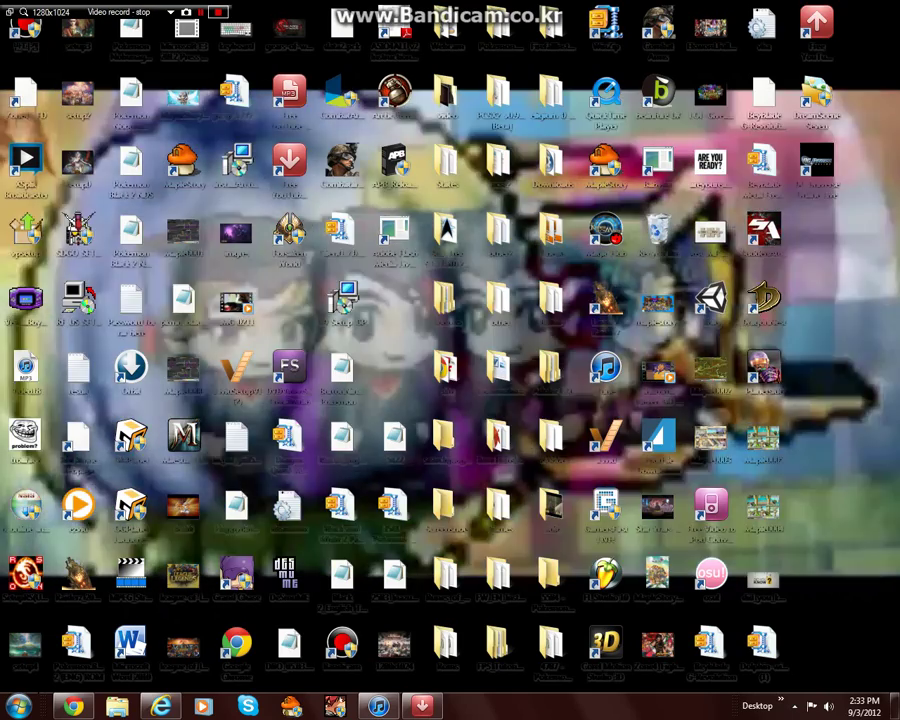